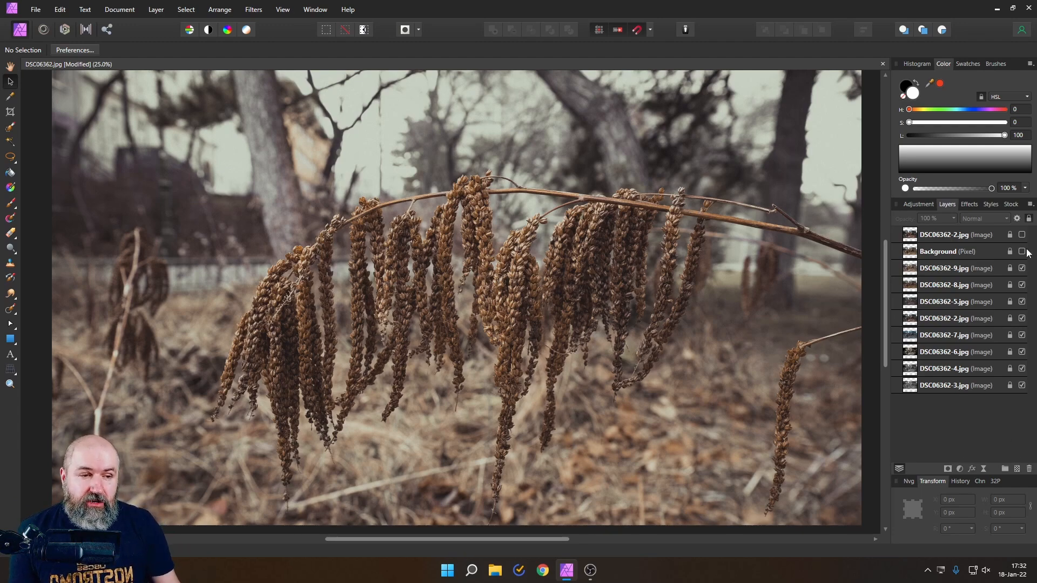
# Hide the DSC06362-8.jpg and DSC06362-9.jpg layers to reveal the dark vignetted edit
pyautogui.click(1022, 252)
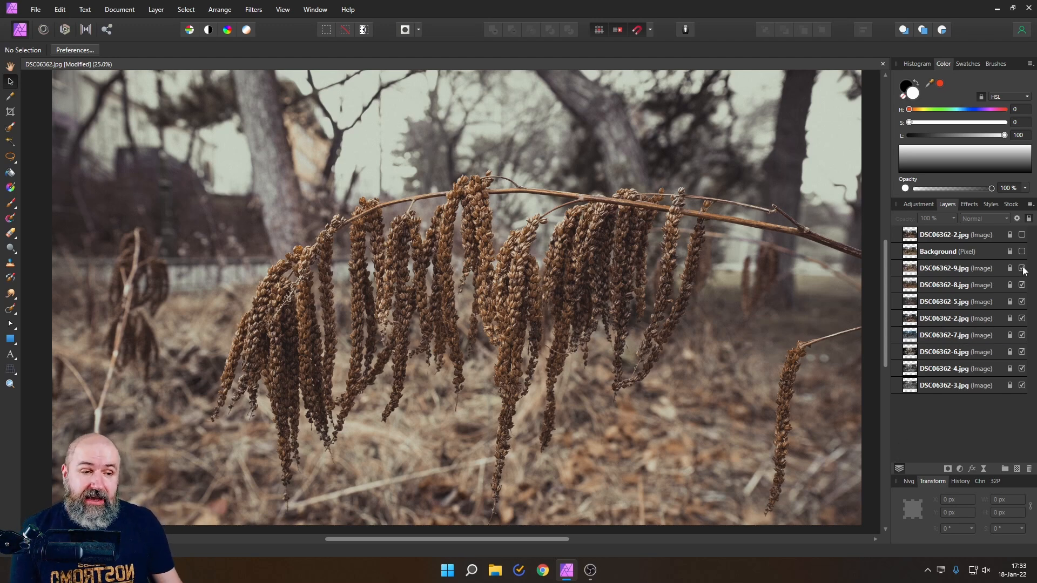
pyautogui.click(1022, 268)
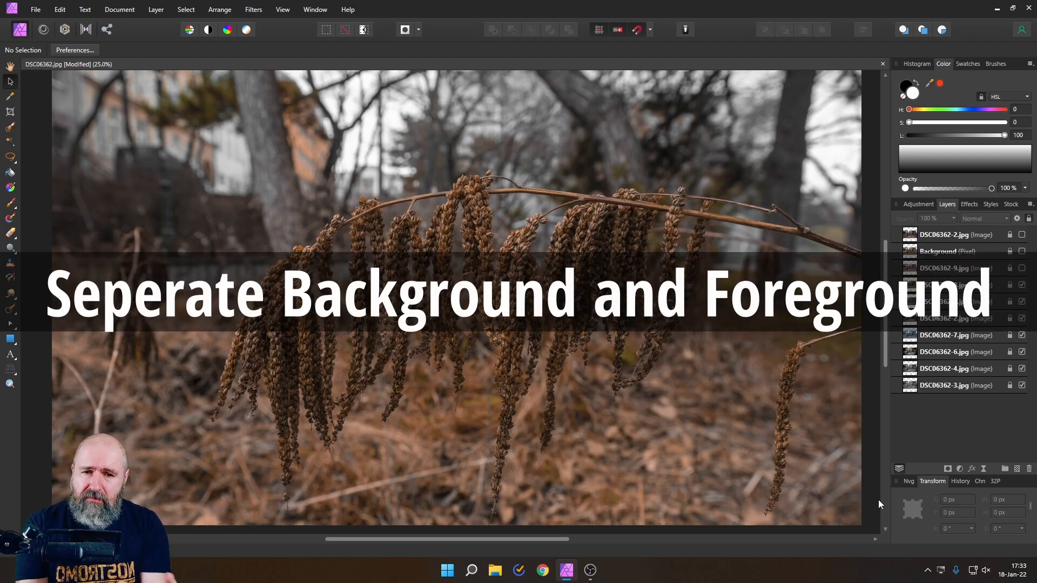
pyautogui.moveTo(461, 211)
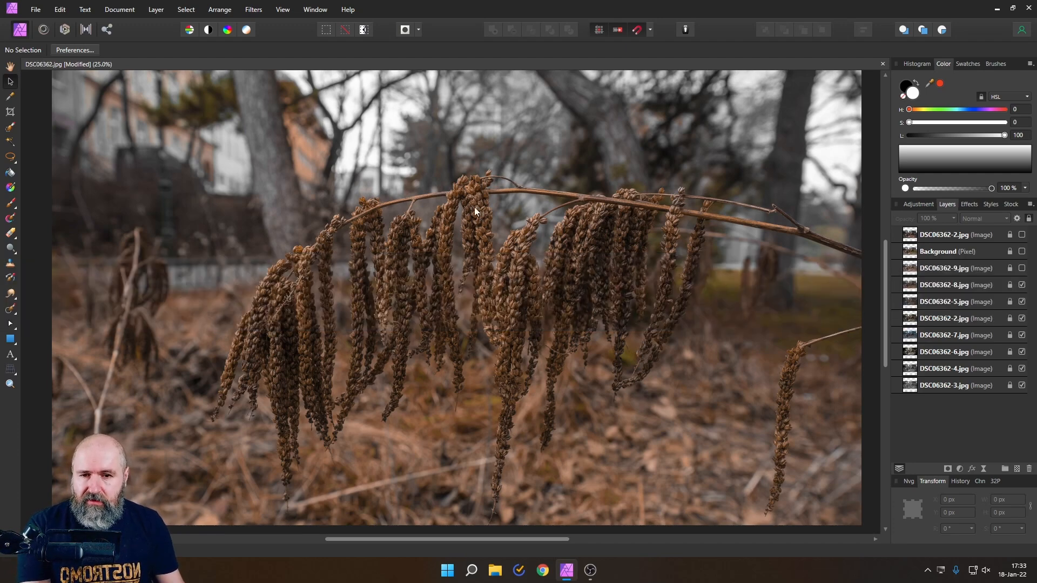
pyautogui.moveTo(496, 276)
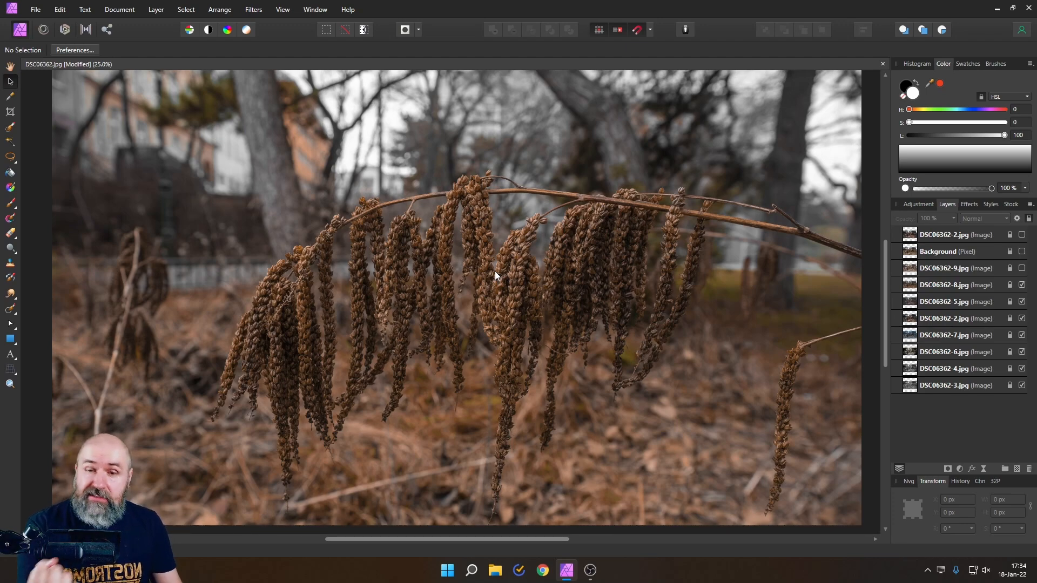
pyautogui.moveTo(456, 345)
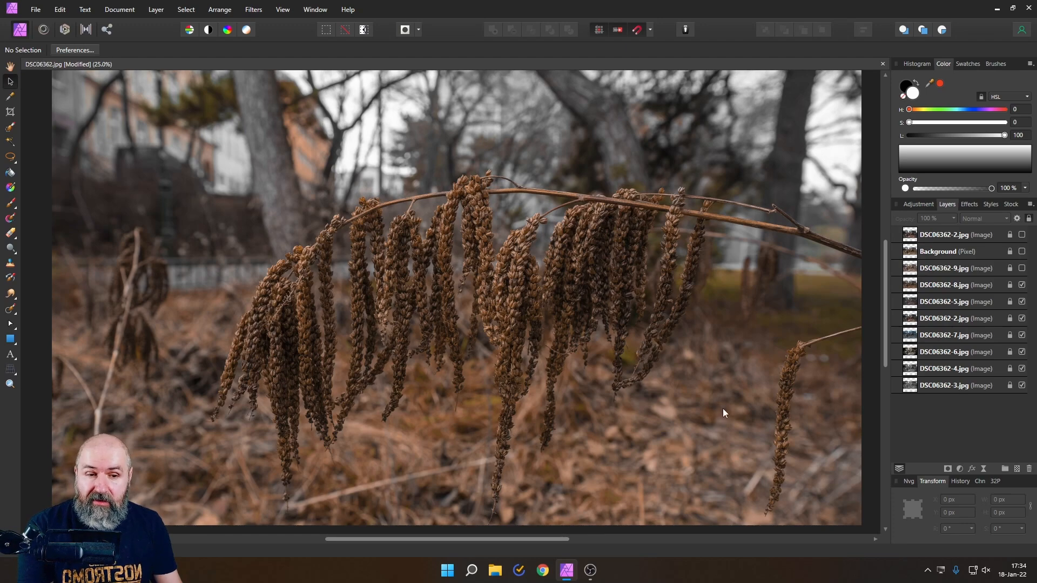
pyautogui.moveTo(705, 432)
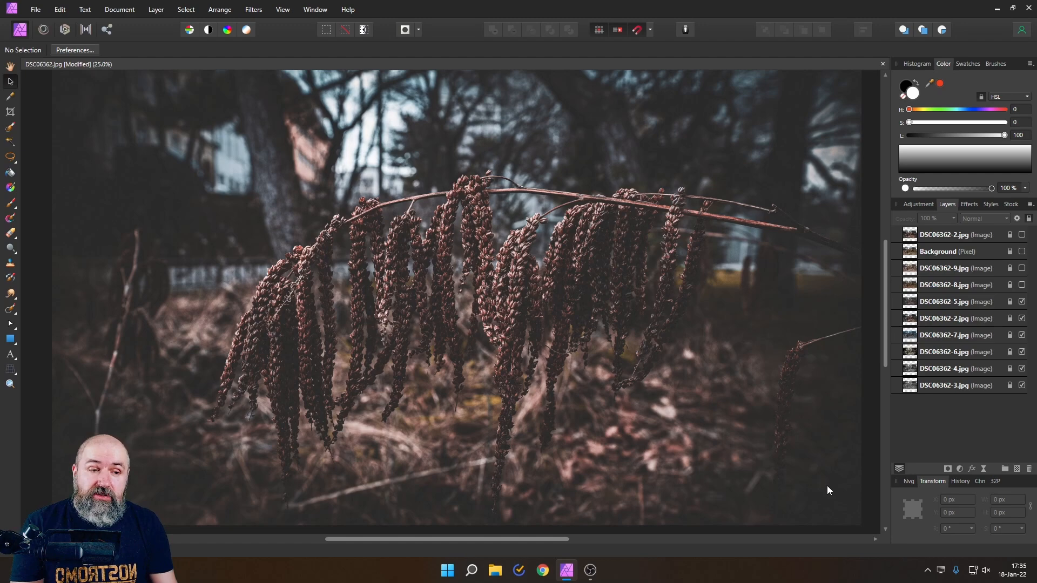
# Hide the vignetted edit layer to reveal the brighter high-contrast version
pyautogui.click(1021, 251)
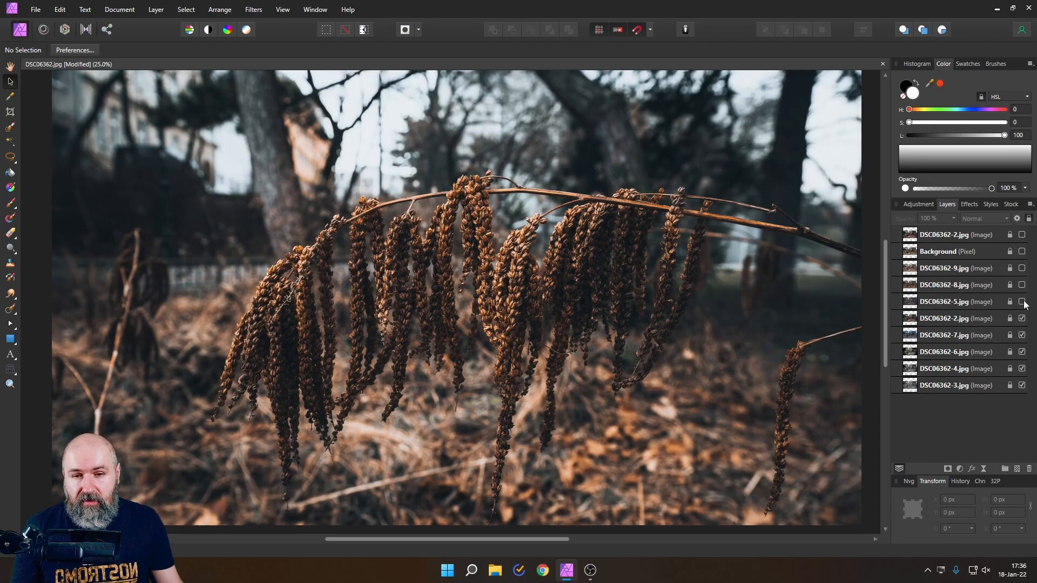
# Toggle DSC06362-5.jpg's visibility to compare, leaving it hidden so the warm colour edit shows
pyautogui.click(1020, 301)
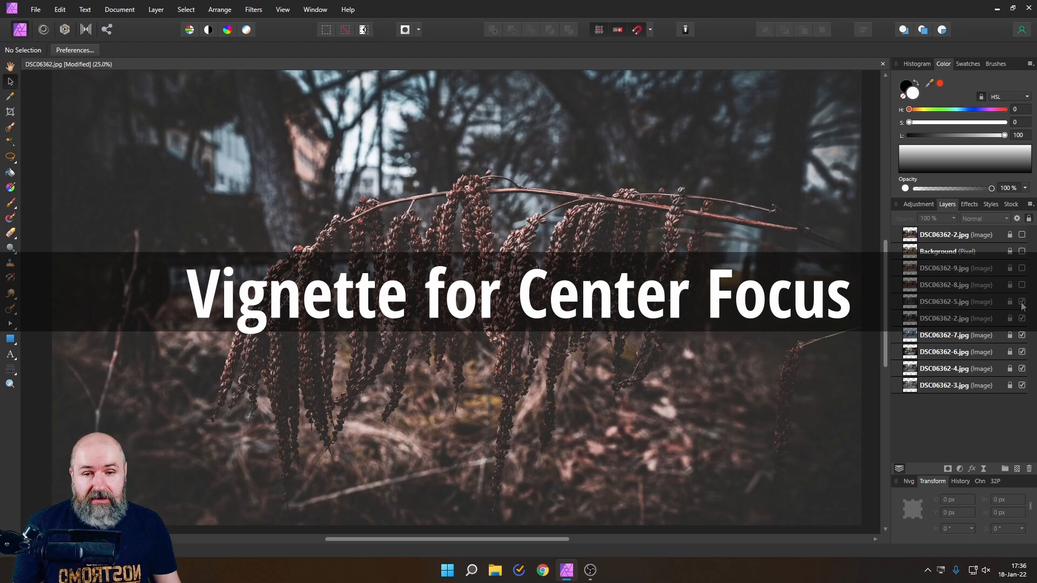
pyautogui.click(1021, 301)
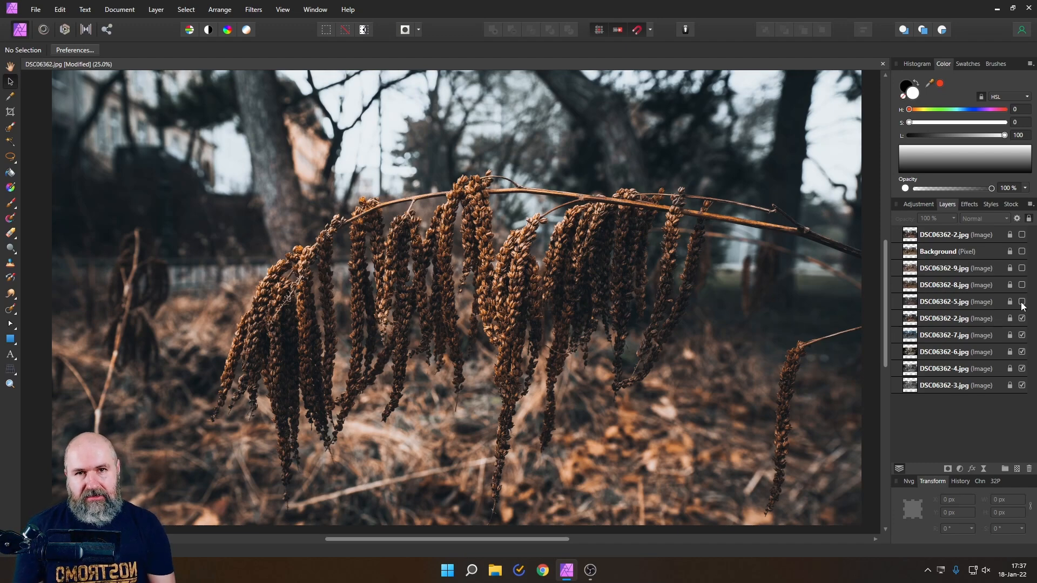
pyautogui.click(1021, 302)
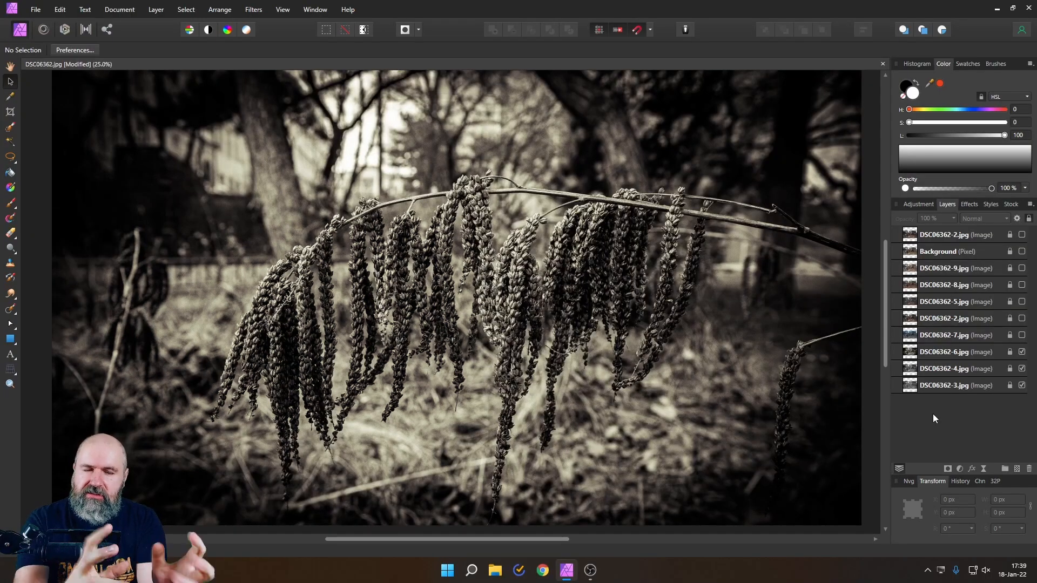
pyautogui.moveTo(929, 420)
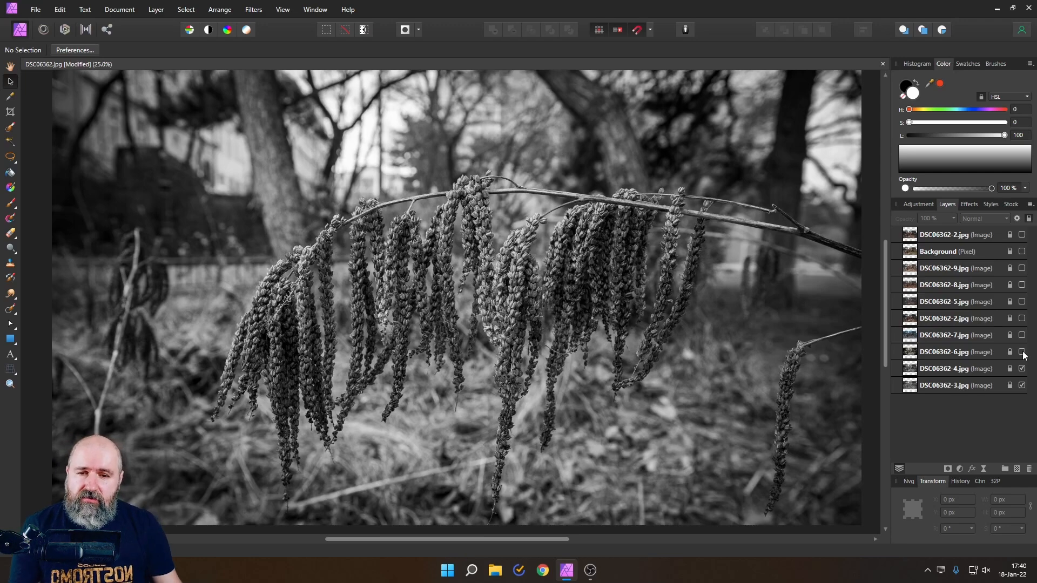
# Hide the DSC06362-4.jpg sepia layer so the plain black-and-white edit shows
pyautogui.click(1022, 368)
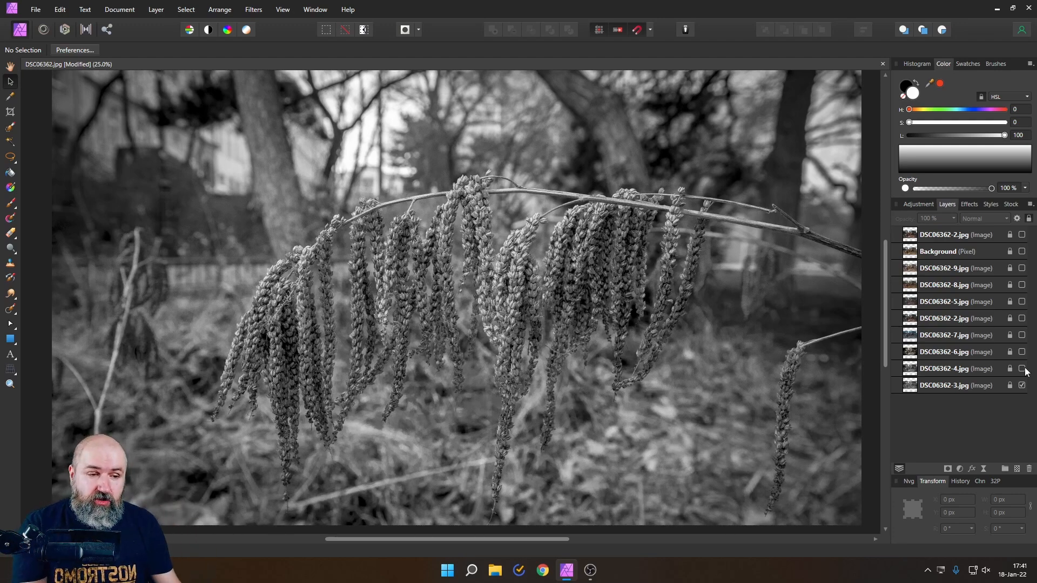
# Toggle DSC06362-4.jpg on and off to compare, leaving it visible so the sepia version returns
pyautogui.click(1022, 368)
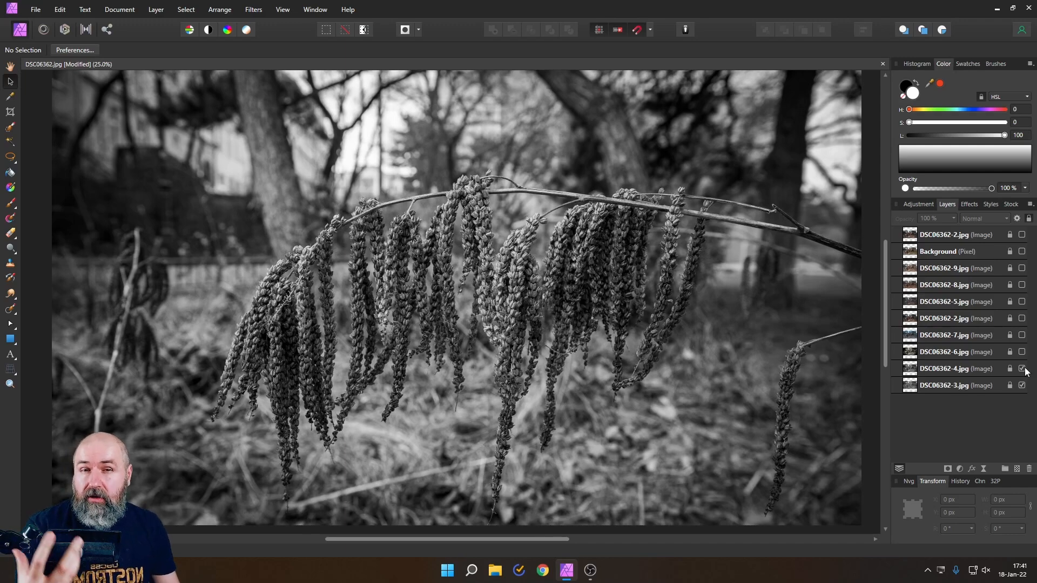
pyautogui.click(1023, 368)
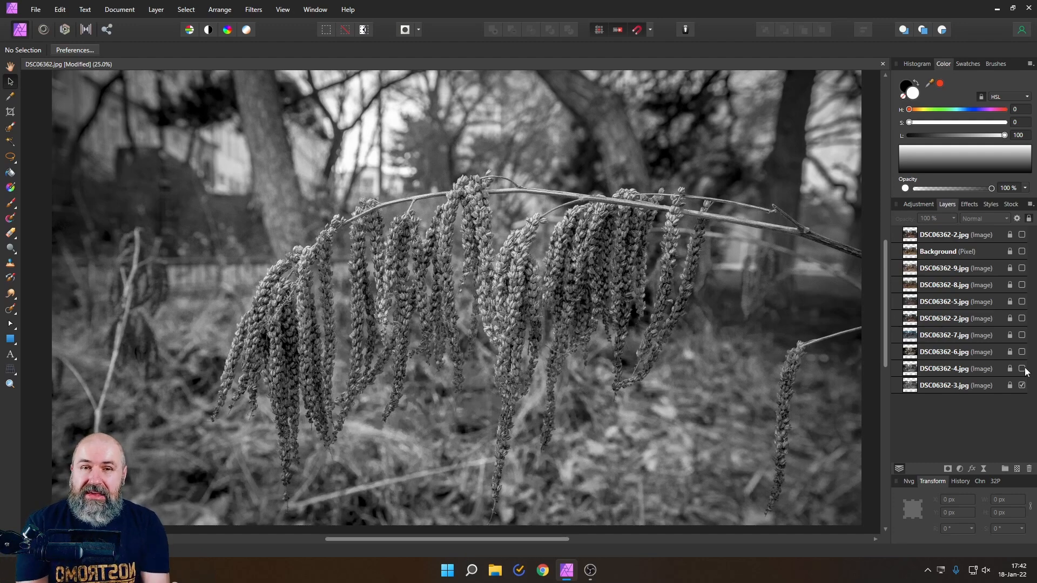
pyautogui.click(1022, 368)
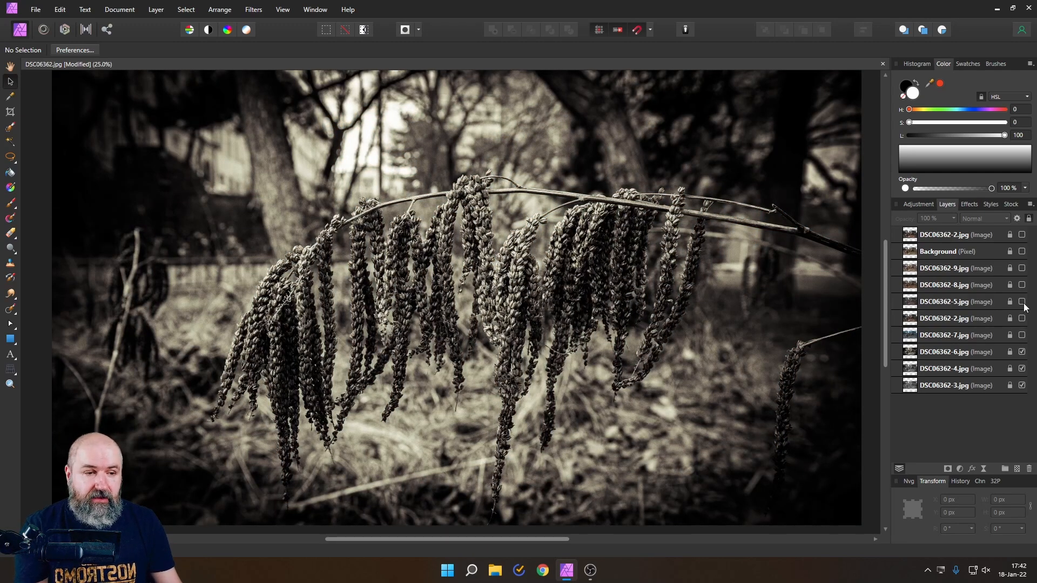
# Show the DSC06362-5.jpg and DSC06362-9.jpg layers again to bring back the muted colour edit
pyautogui.click(1023, 301)
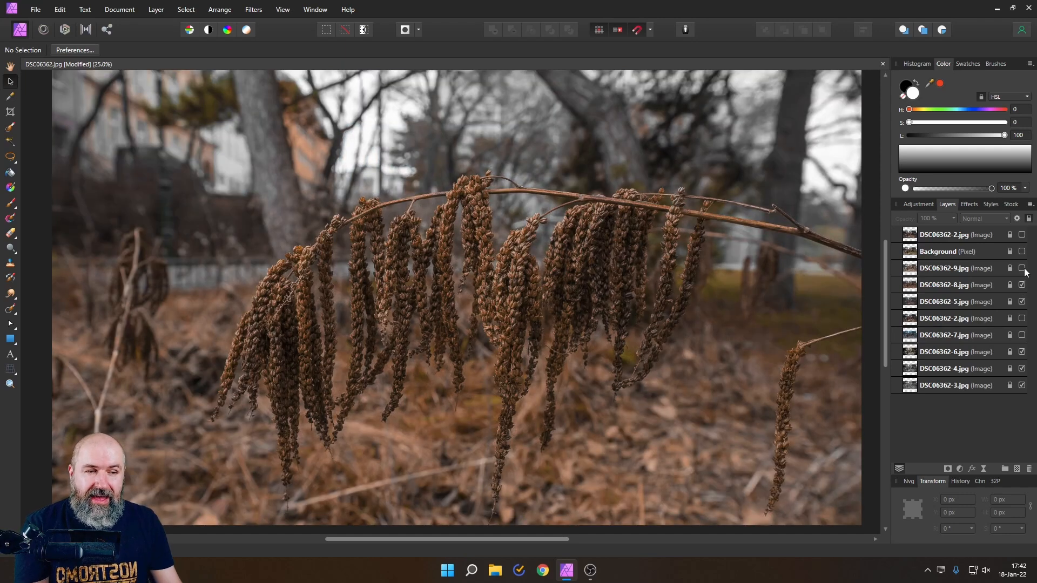
pyautogui.click(1023, 267)
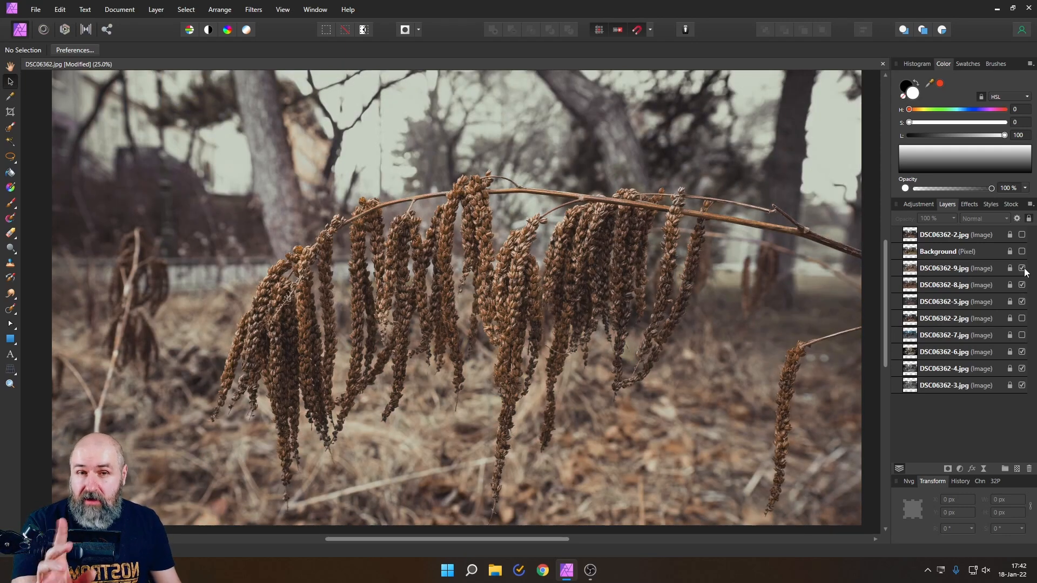